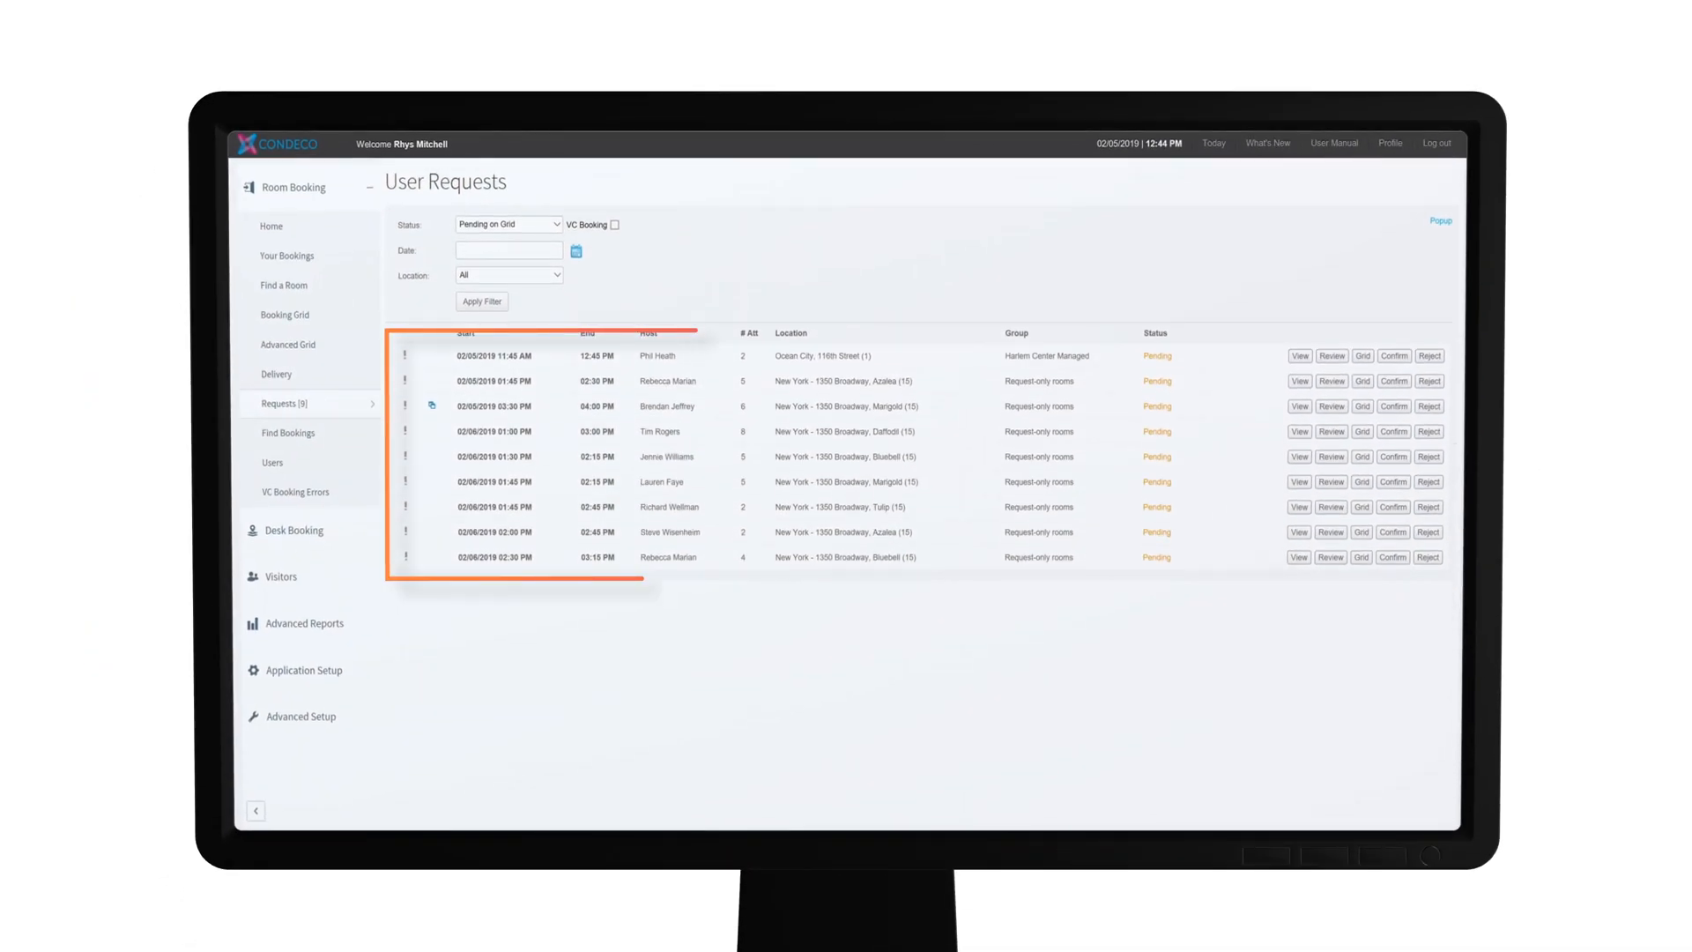
# Step: Filter the Requests list to Pending on Grid status for a chosen location
pyautogui.click(508, 225)
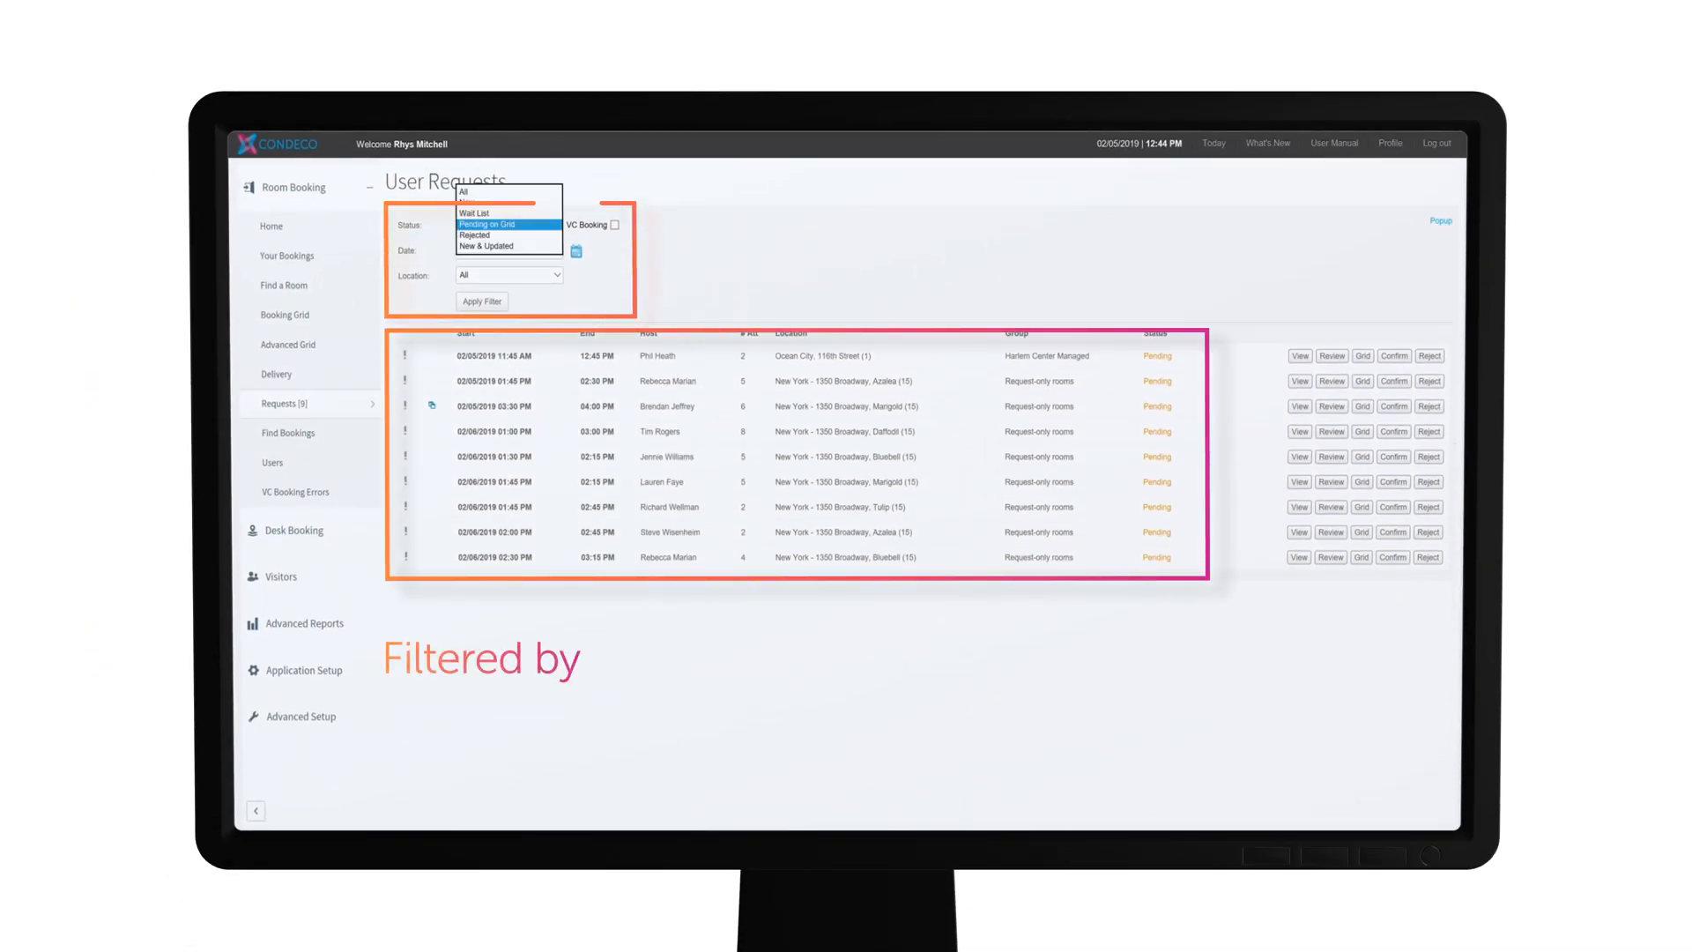
pyautogui.click(487, 223)
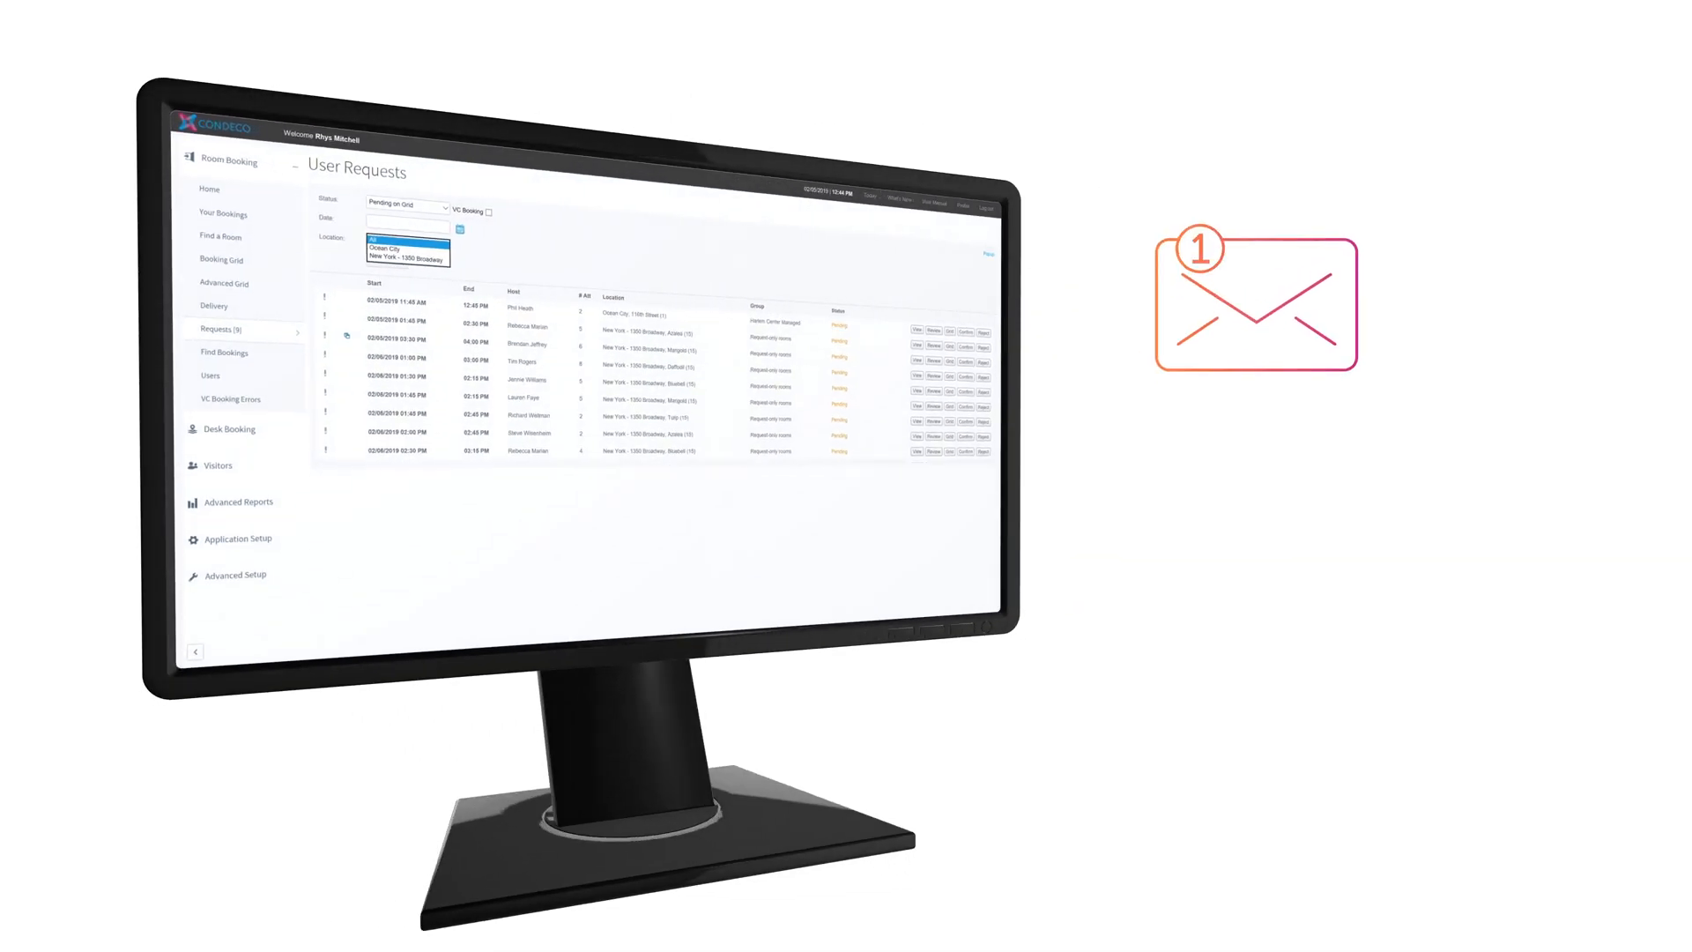
pyautogui.click(408, 236)
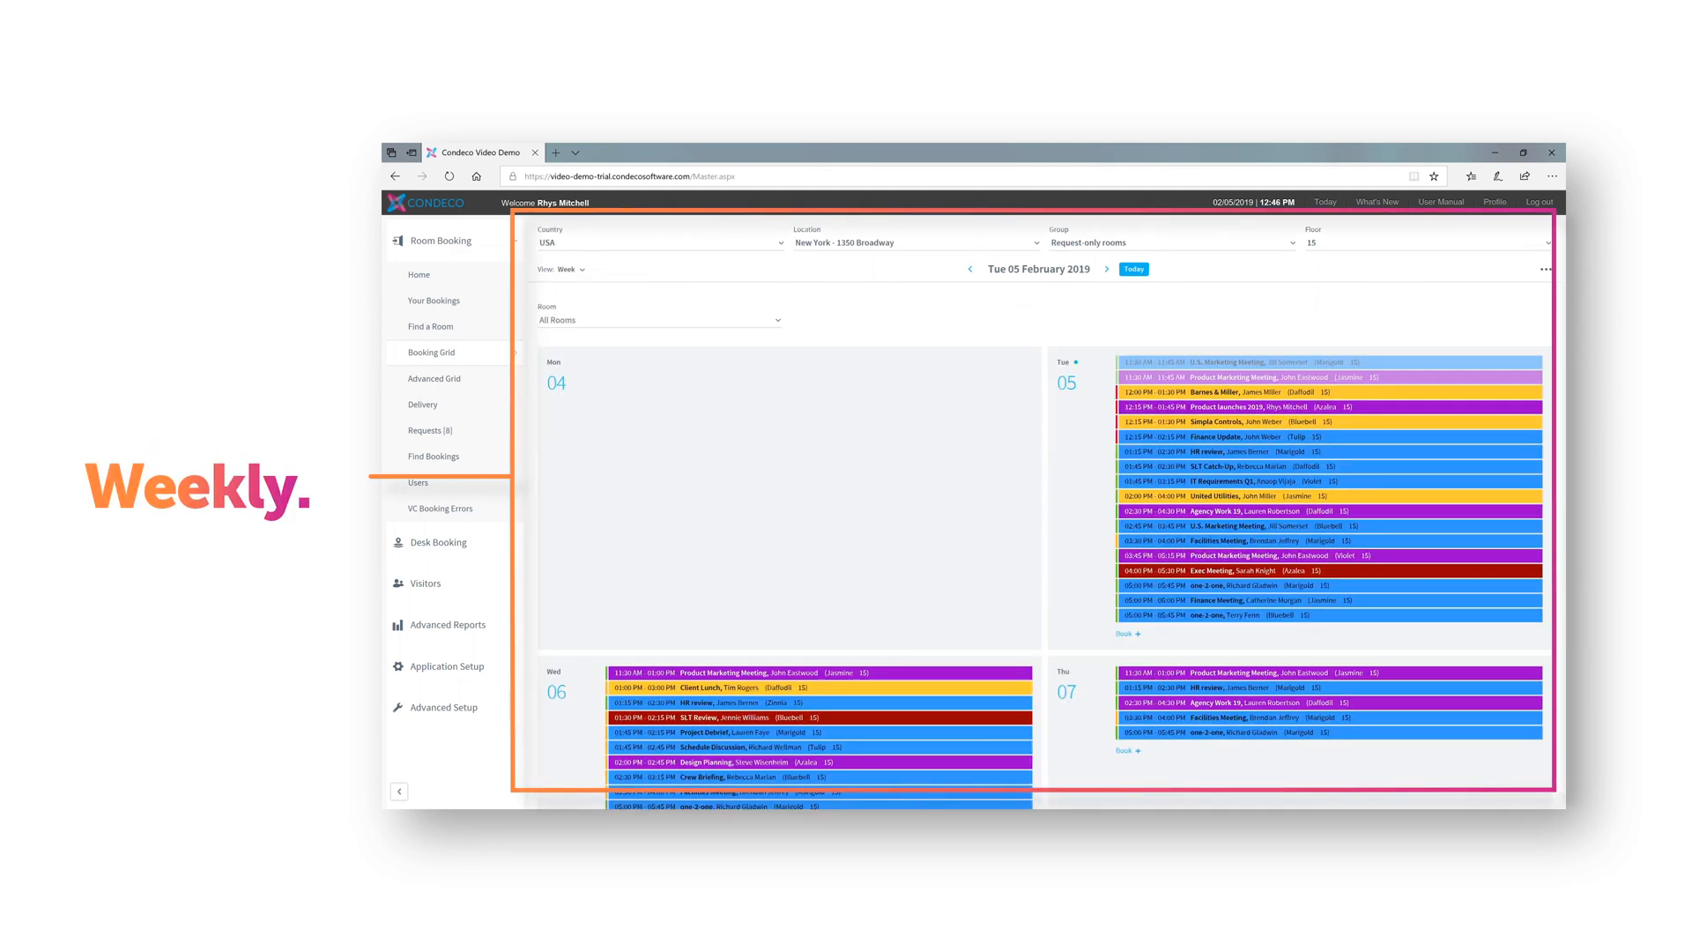
# Step: Show the week view for floor 15 of New York - 1350 Broadway
pyautogui.click(572, 269)
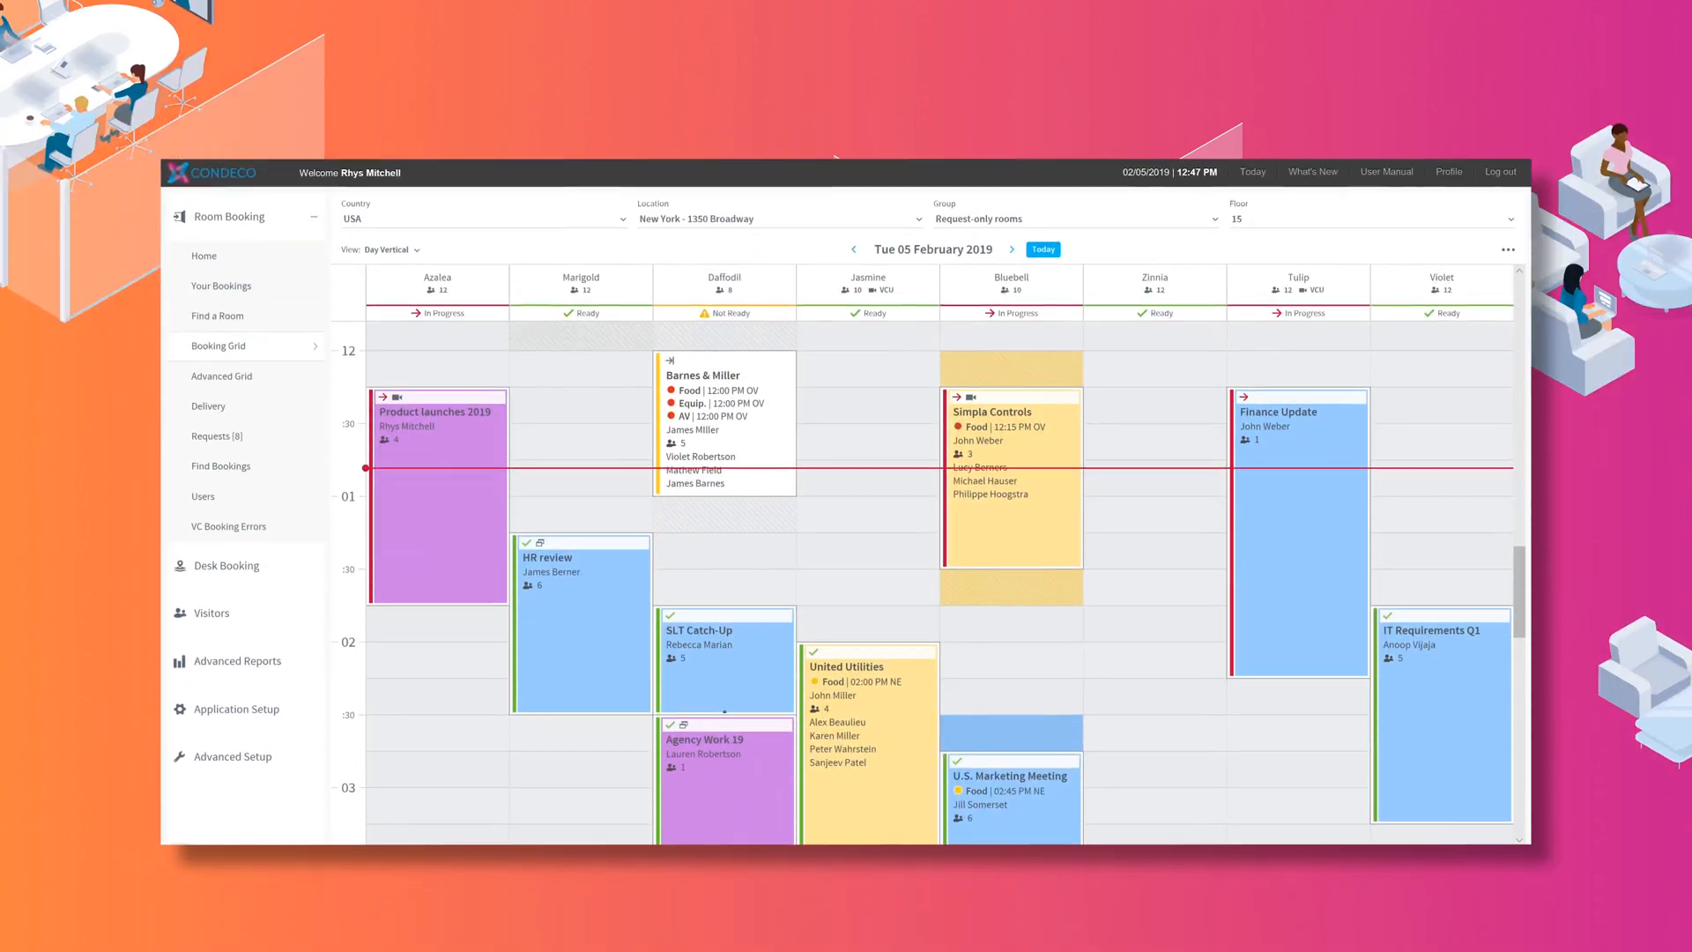
pyautogui.moveTo(725, 642)
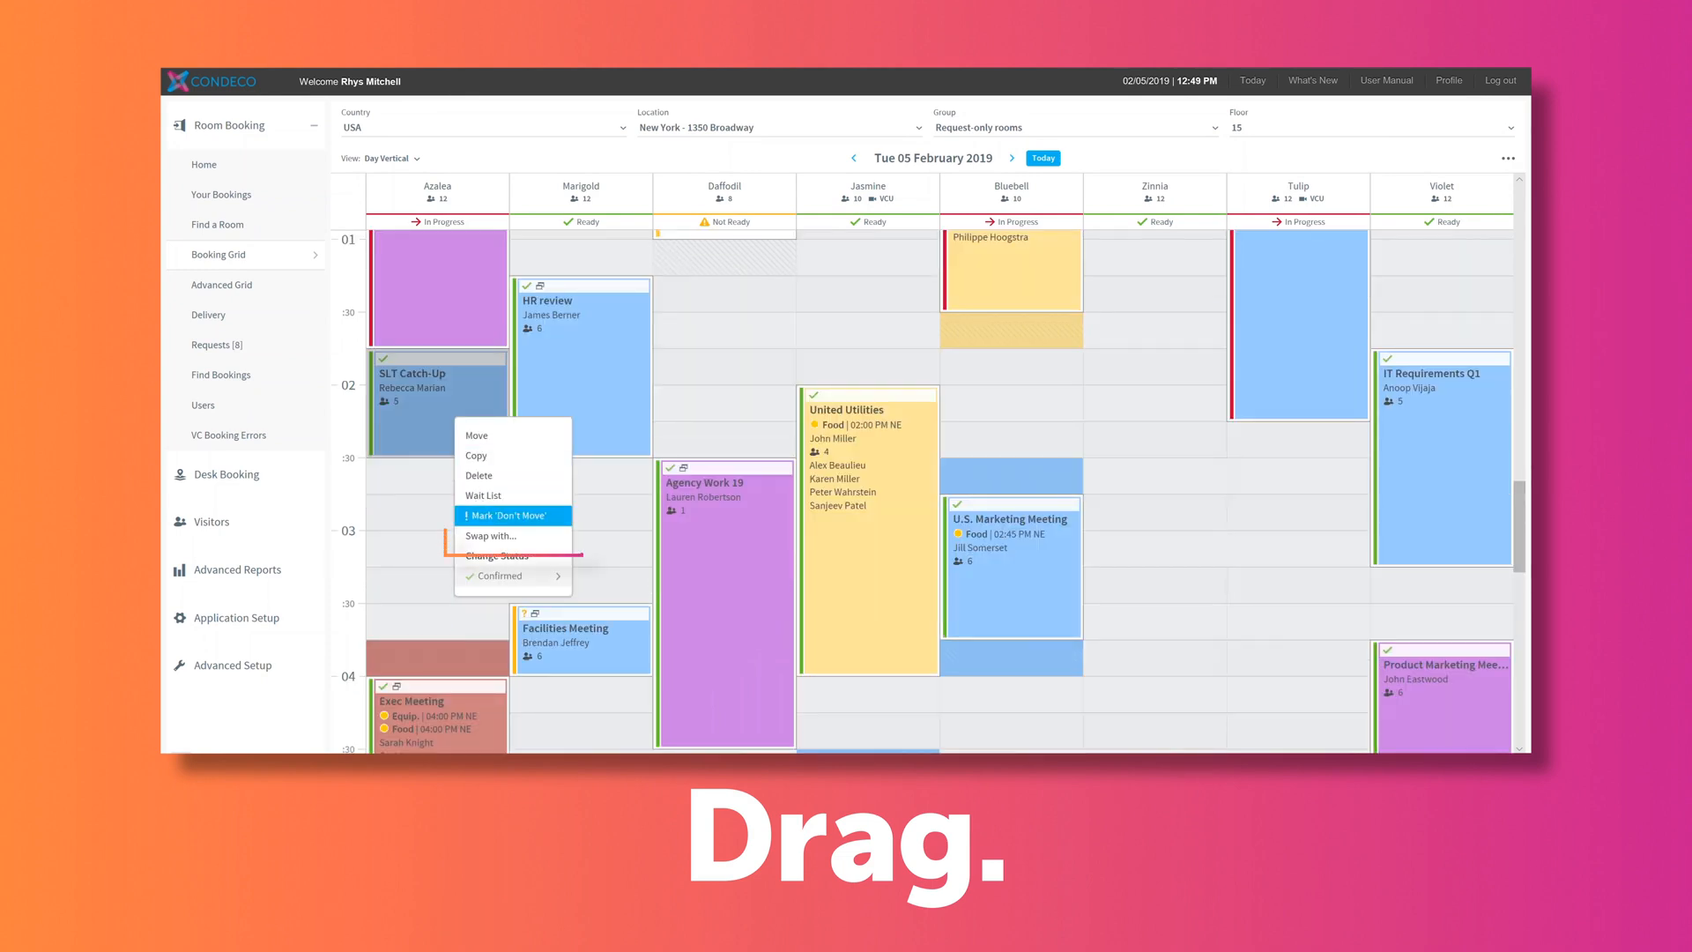
pyautogui.moveTo(508, 537)
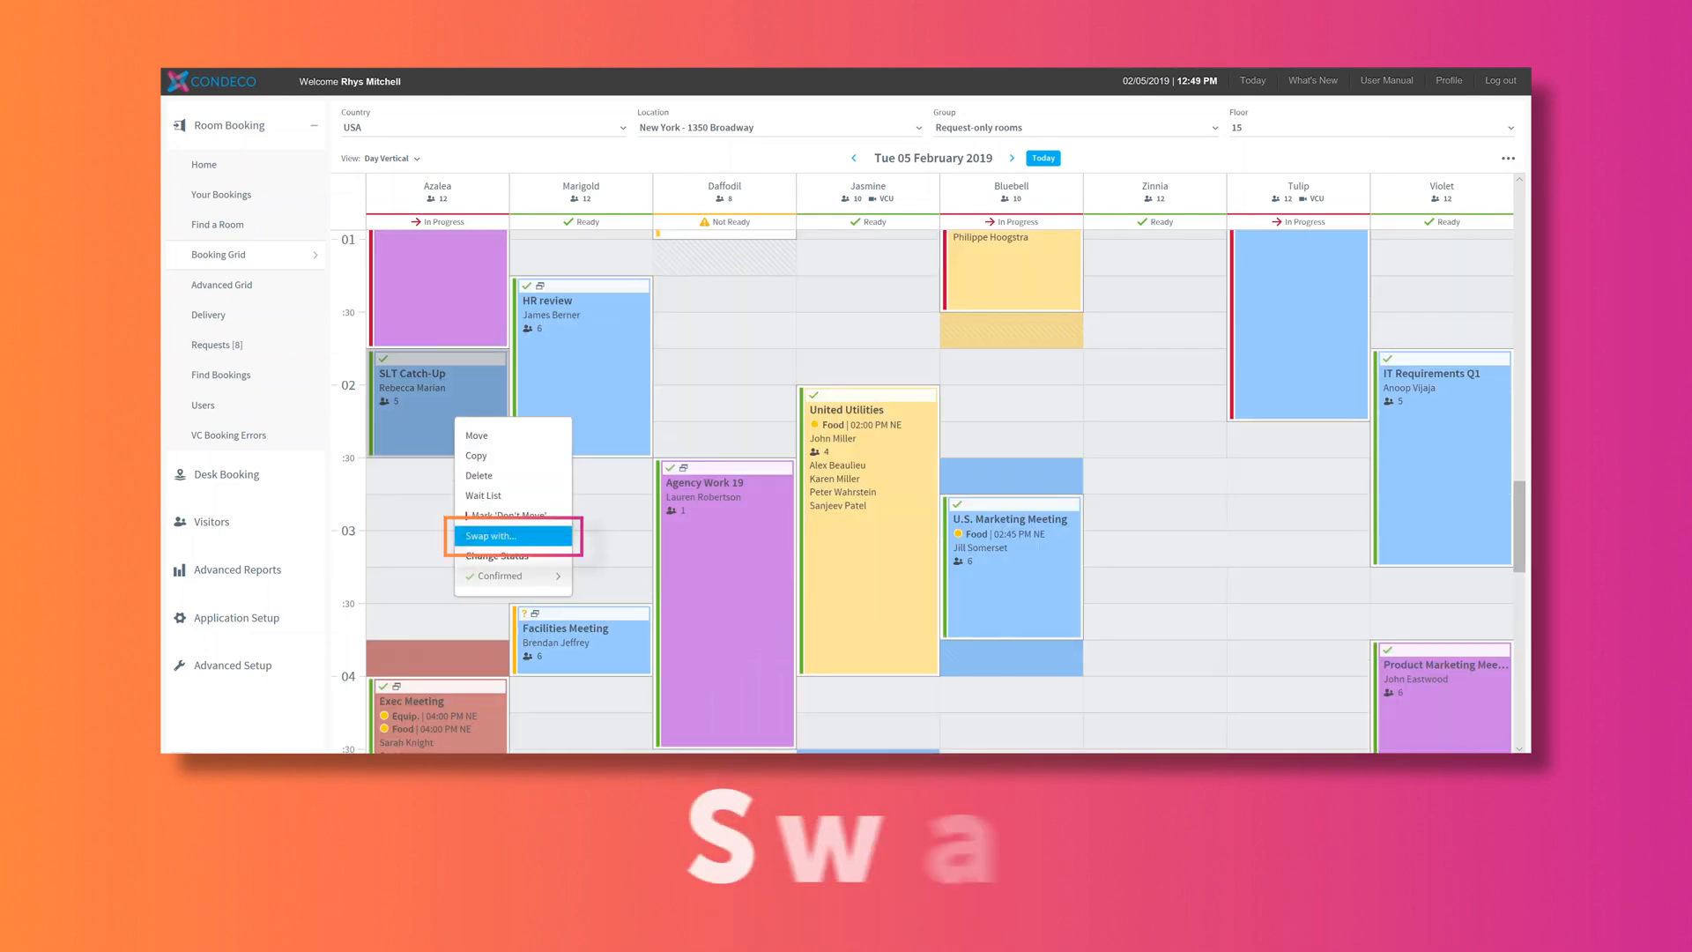
# Step: Swap SLT Catch-Up with IT Requirements Q1 via the right-click Swap with... option
pyautogui.click(493, 537)
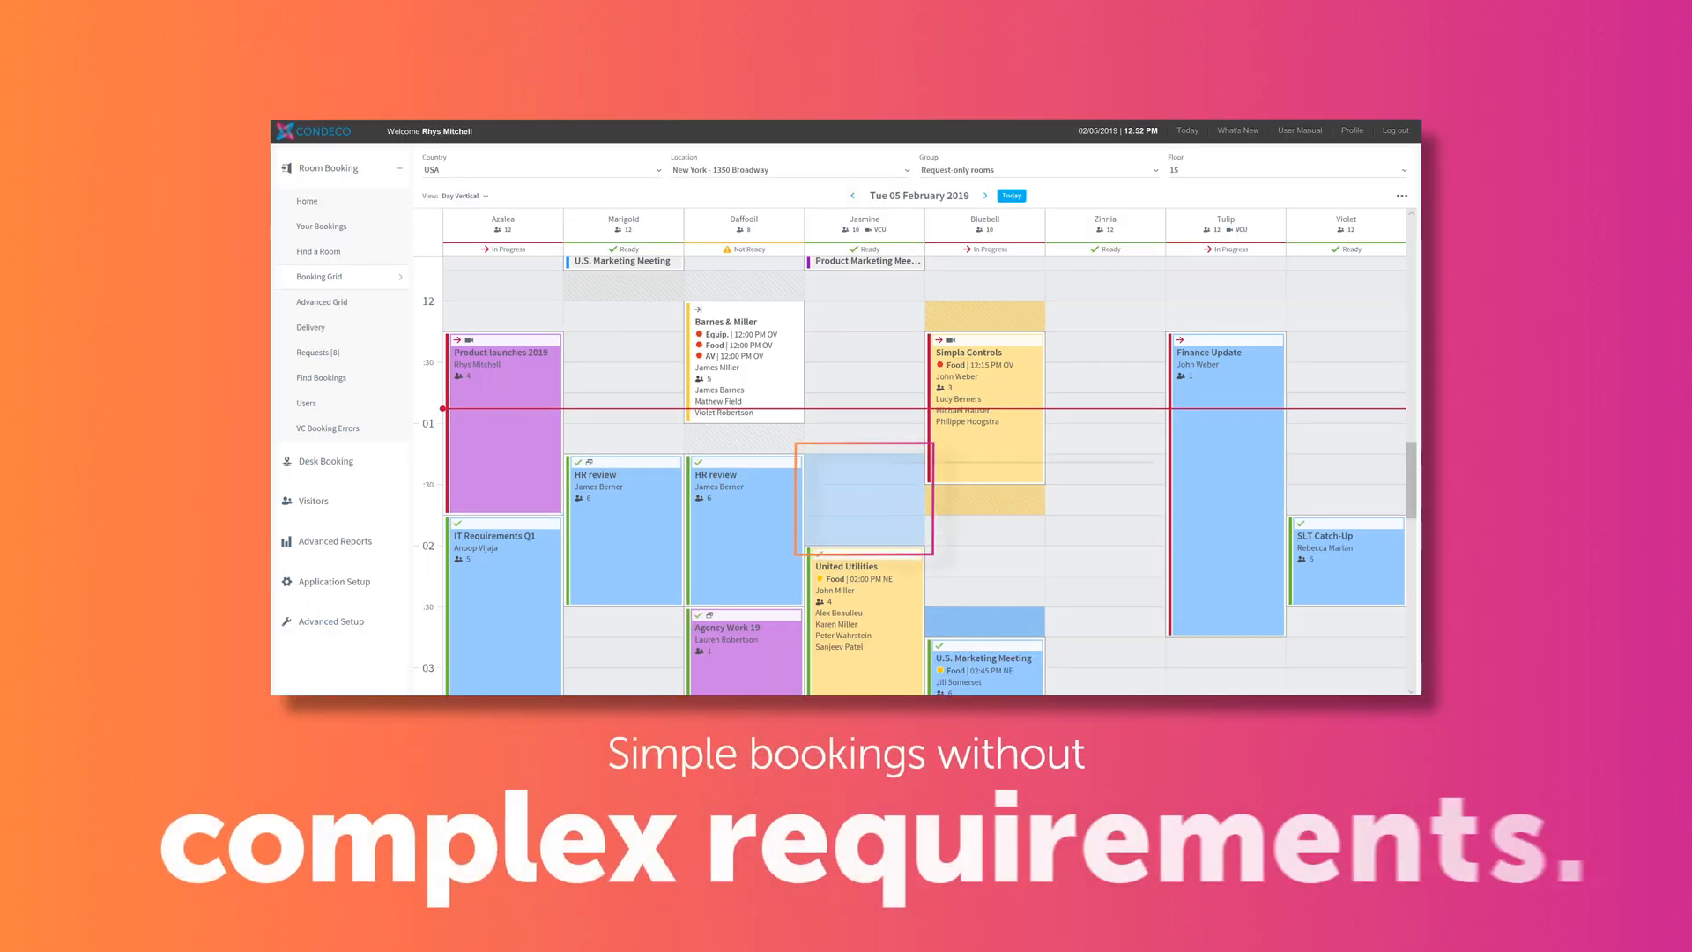
# Step: Book an empty Jasmine time slot and set Box Colour to Booking Type
pyautogui.click(863, 496)
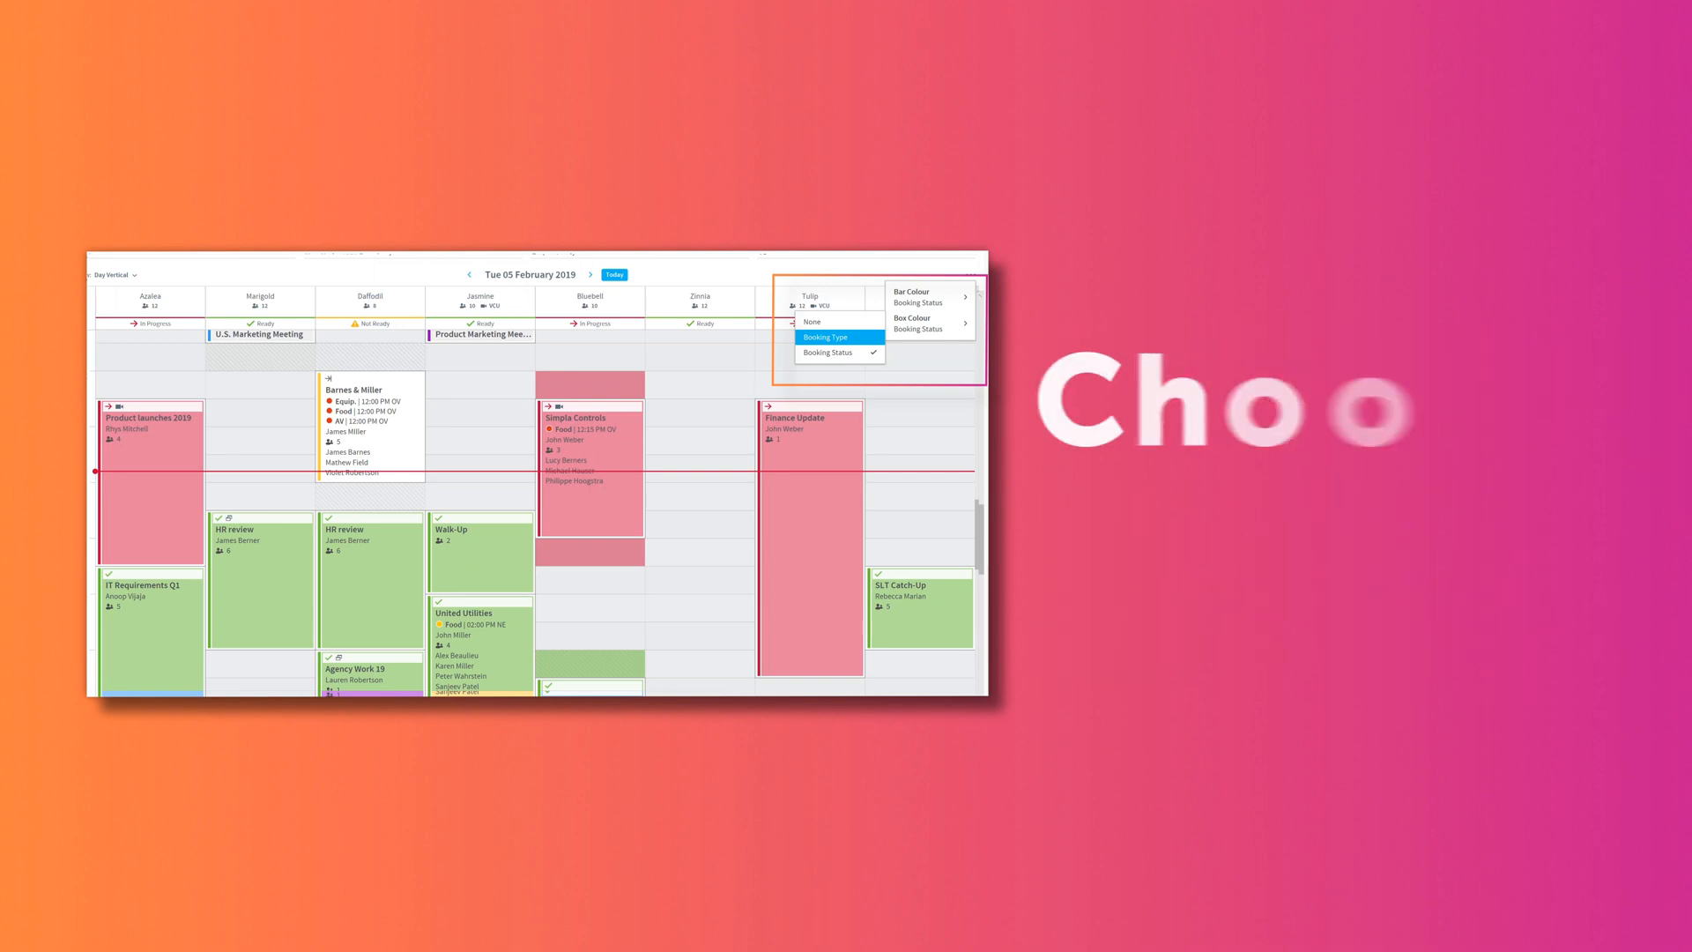
pyautogui.click(825, 337)
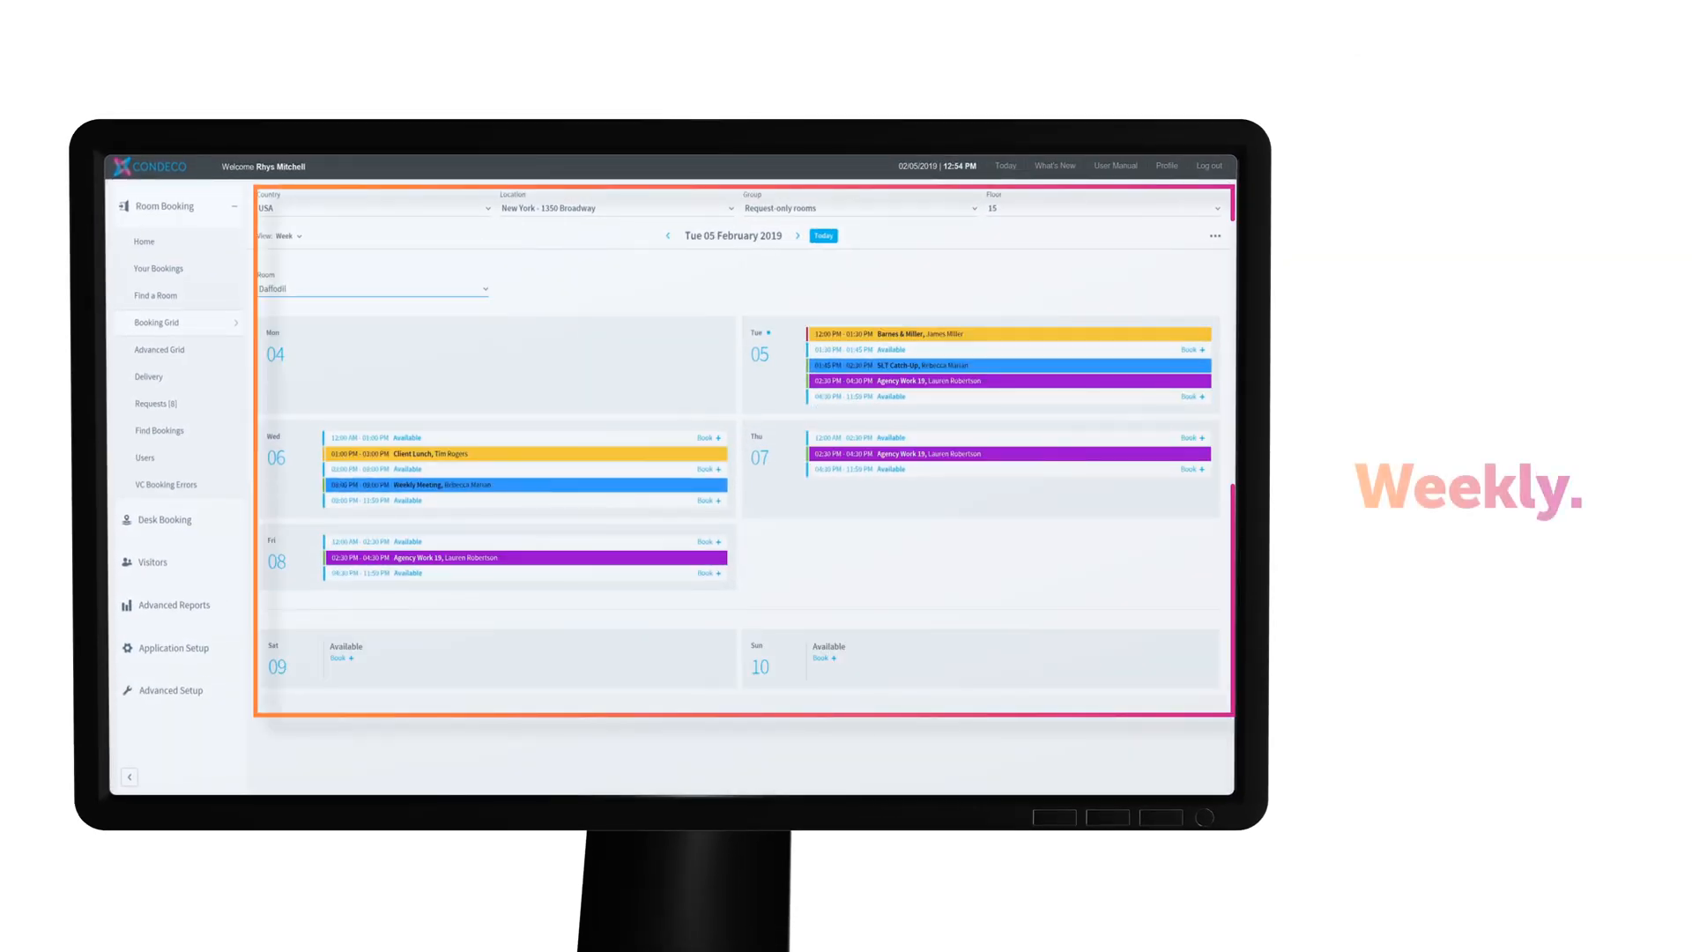
# Step: Set View to Week and choose Daffodil in the Room dropdown
pyautogui.click(283, 235)
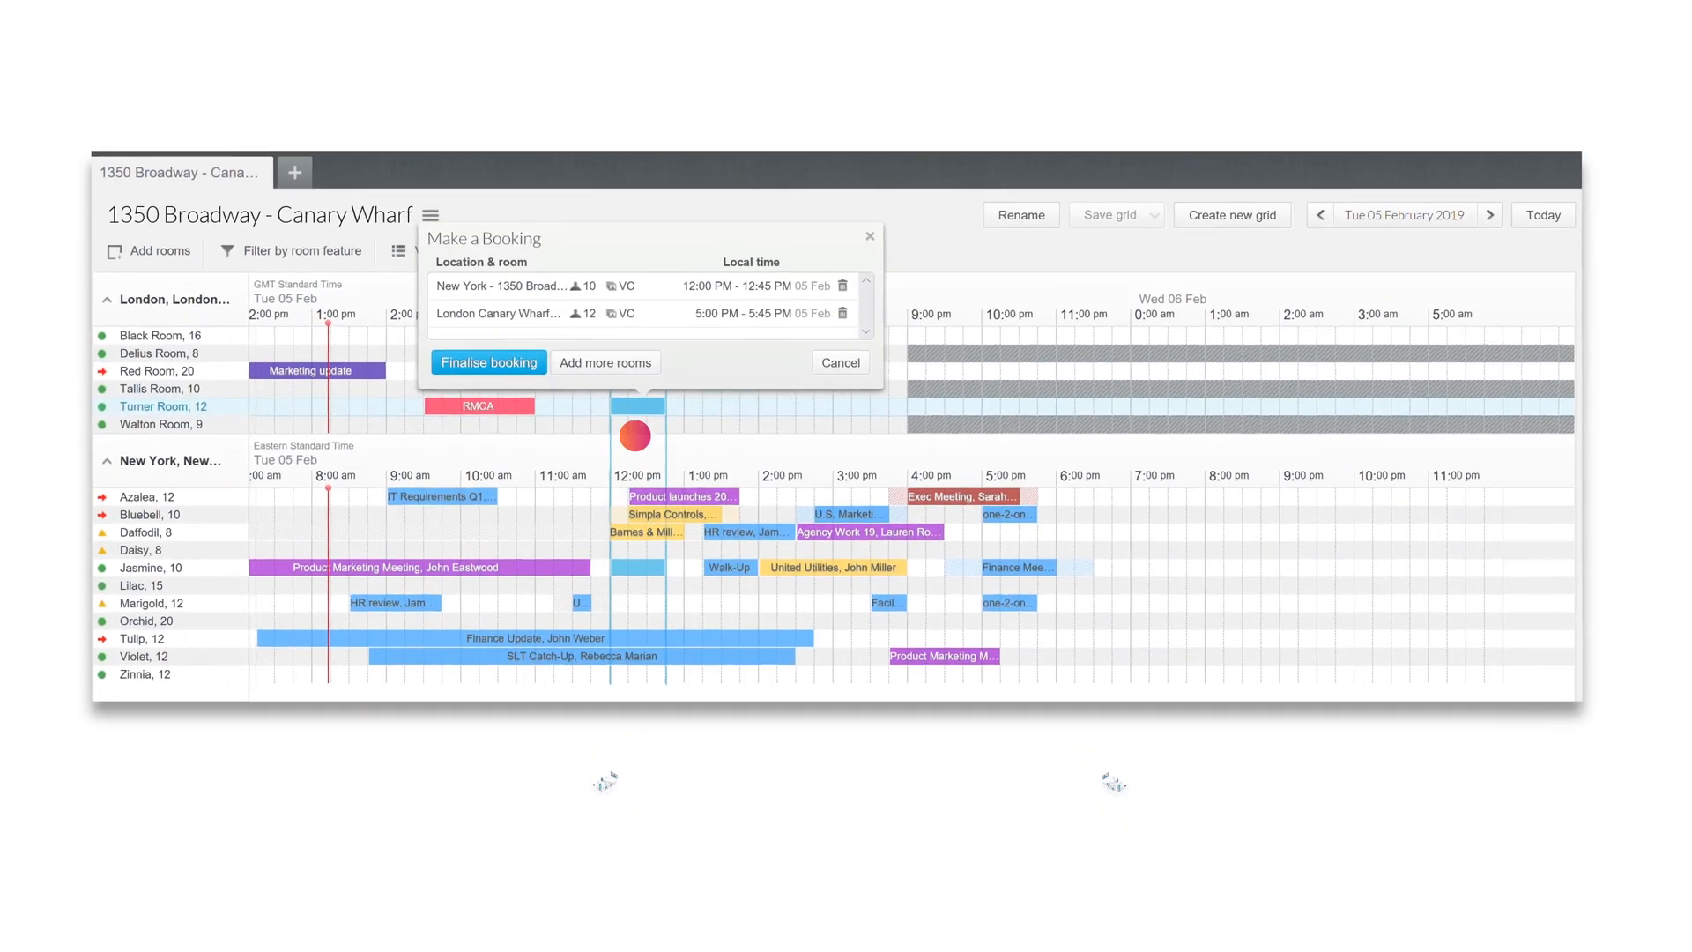
# Step: Finalise the 12:00 PM Jasmine and Turner Room booking and fill in the General tab
pyautogui.click(487, 361)
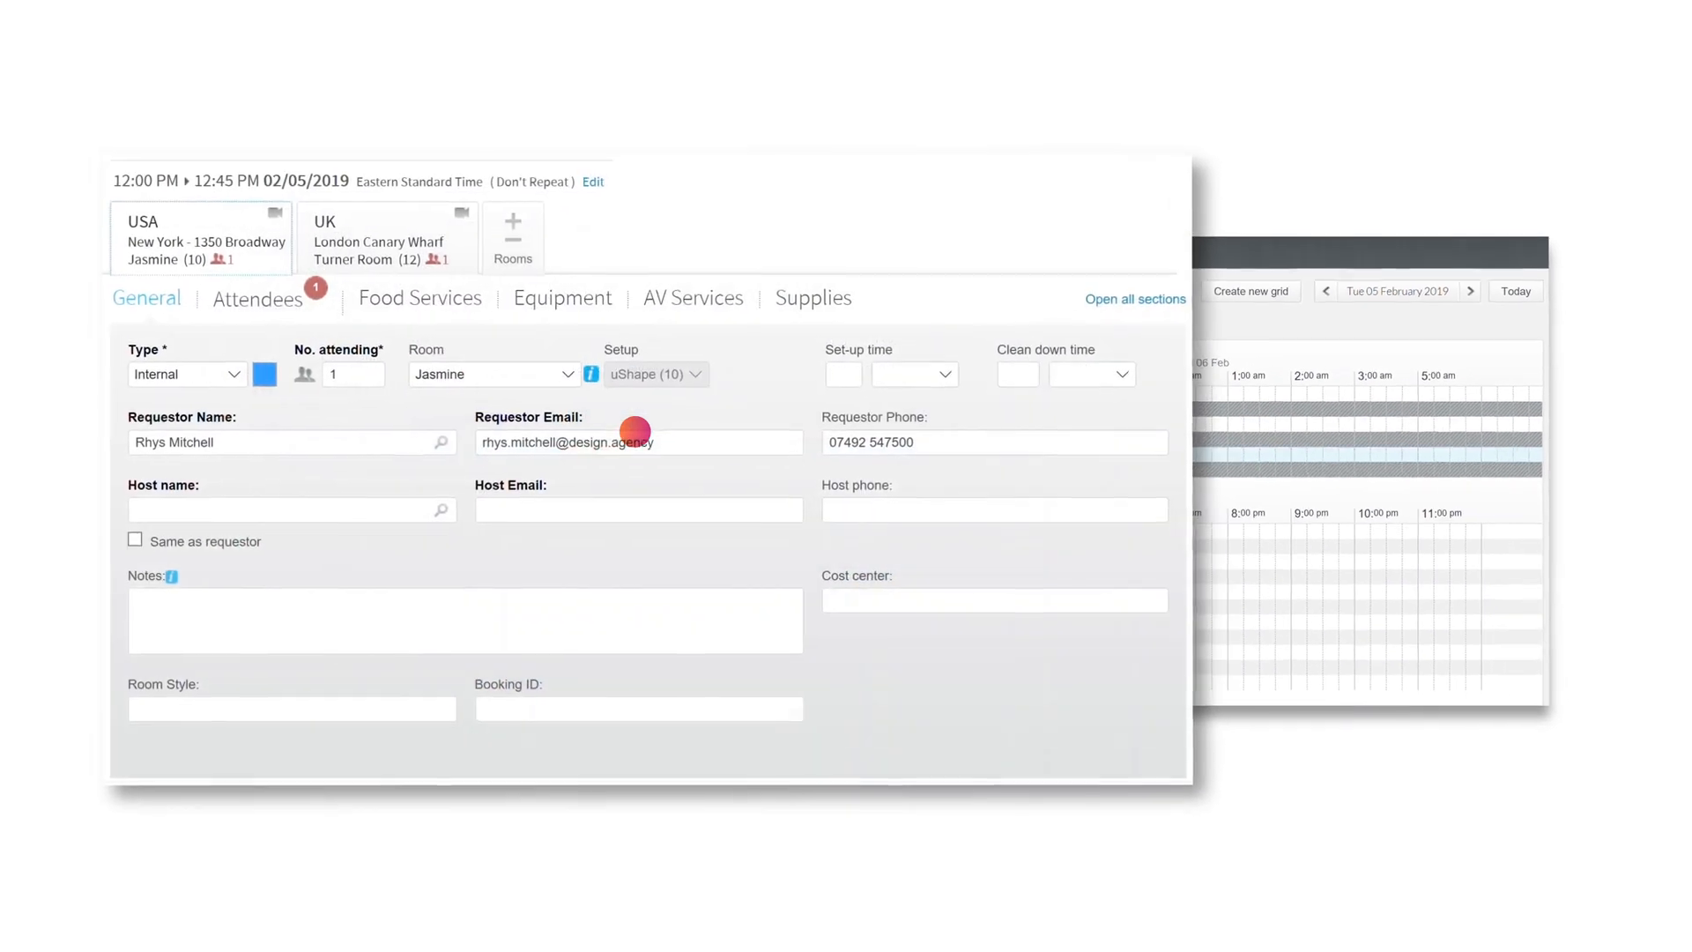